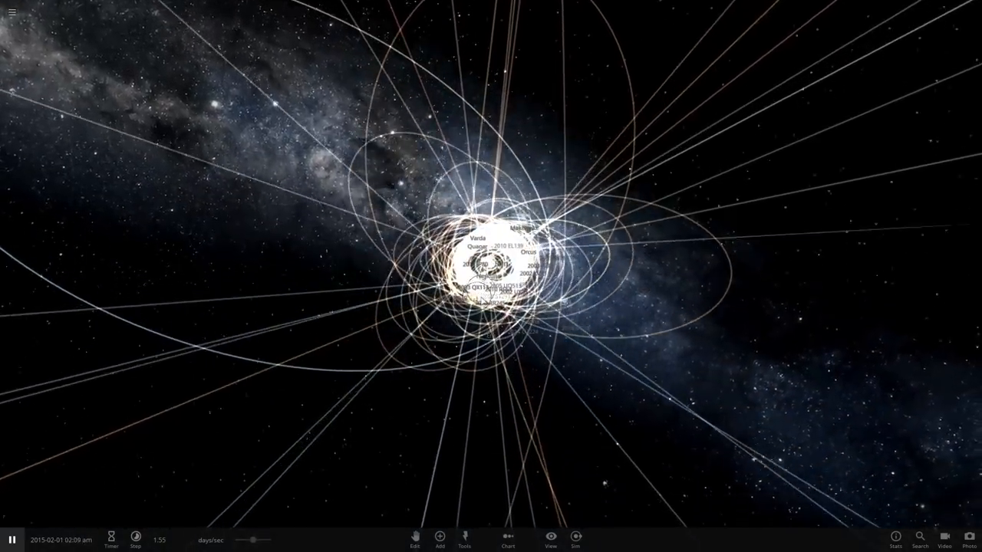
Load the plain Solar System simulation and zoom out until it is a small cluster on the grid
{"action": "left_click", "coordinate": [549, 540]}
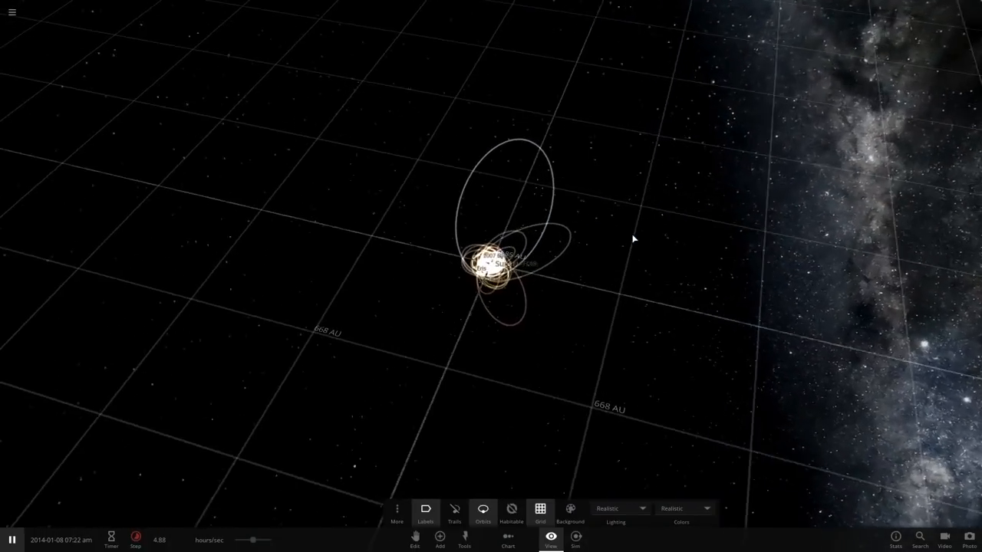
{"action": "left_click_drag", "start_coordinate": [632, 238], "coordinate": [582, 238]}
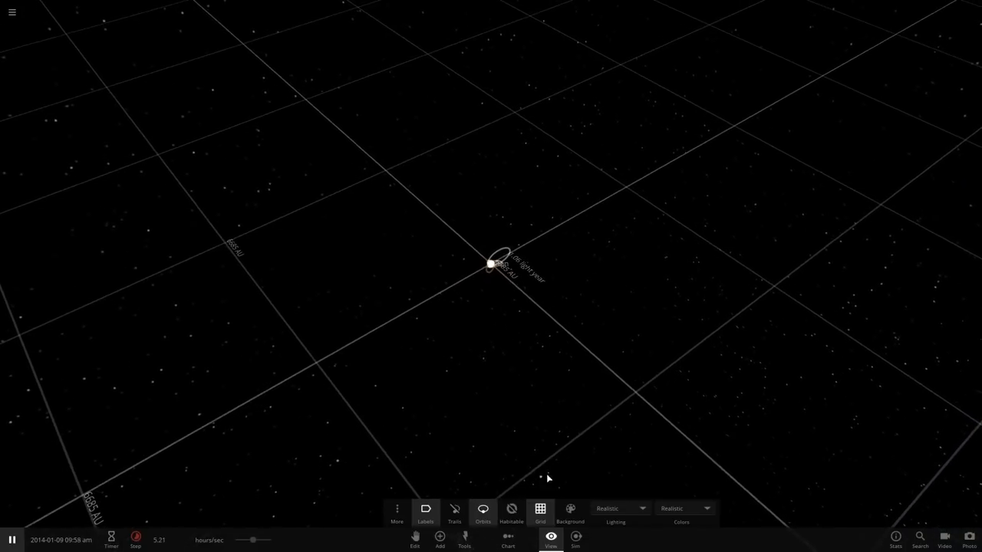
Add an object from the catalogue to the solar system and let time run to draw long trails
{"action": "left_click", "coordinate": [438, 540]}
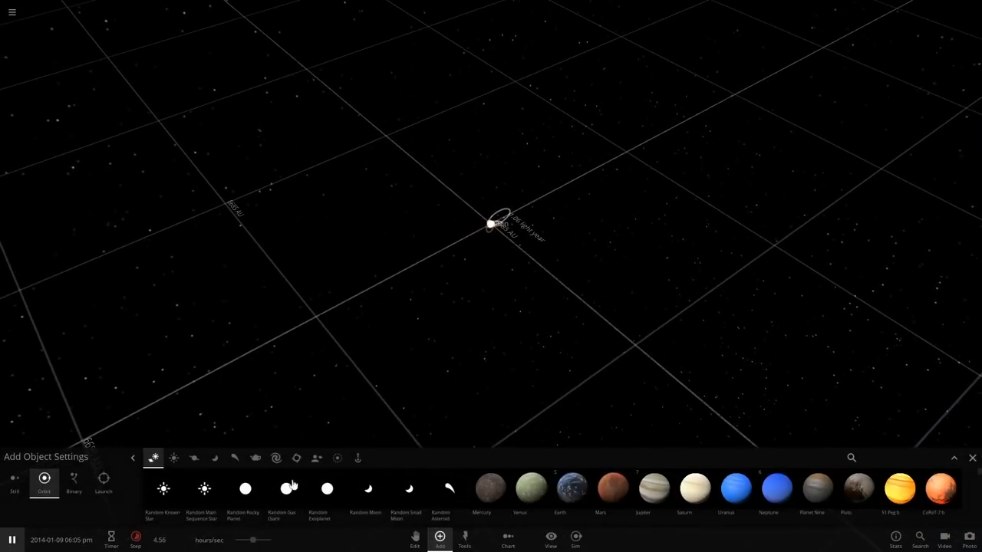
{"action": "left_click", "coordinate": [296, 458]}
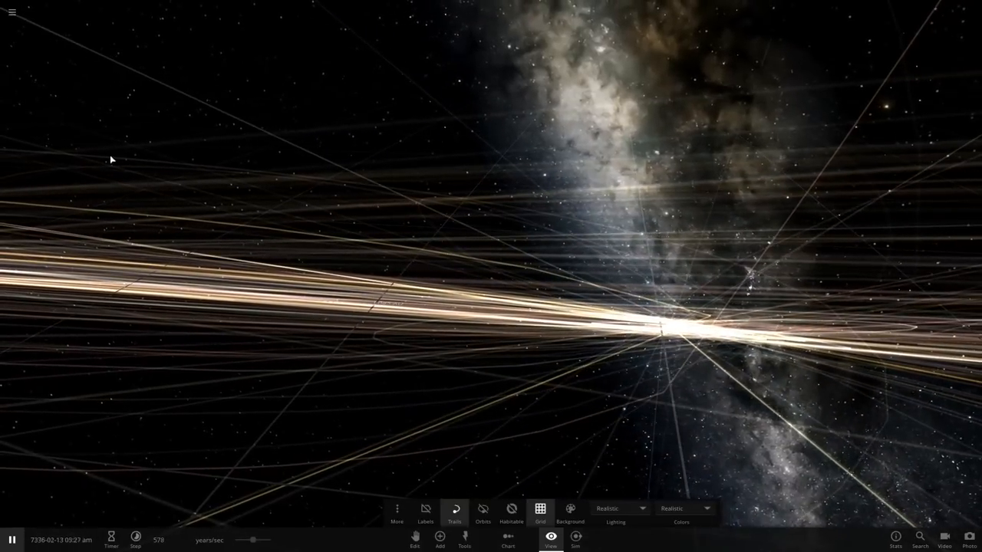
Load the asteroid-filled Solar System and orbit the view in toward the inner planets' habitable zone
{"action": "left_click", "coordinate": [574, 540]}
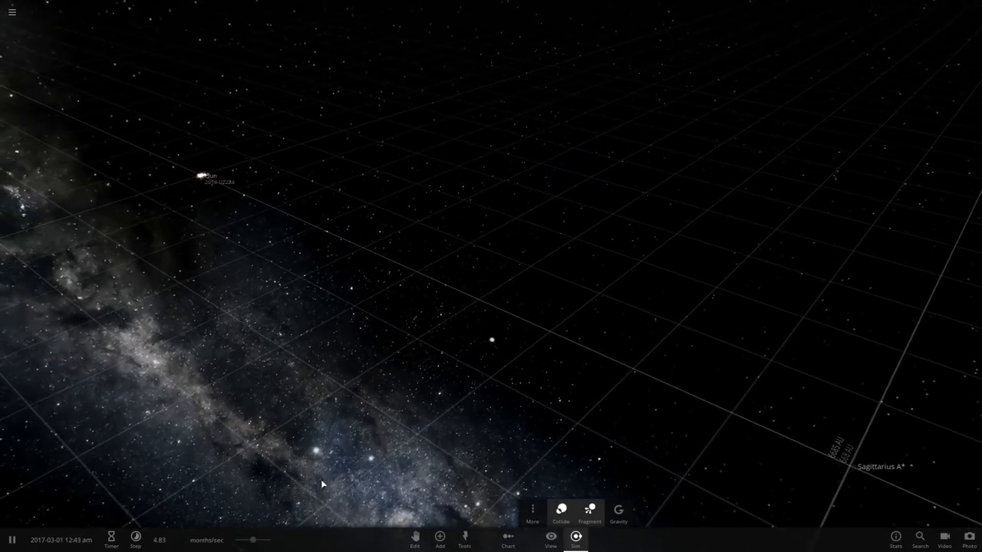
{"action": "left_click_drag", "start_coordinate": [252, 540], "coordinate": [270, 540]}
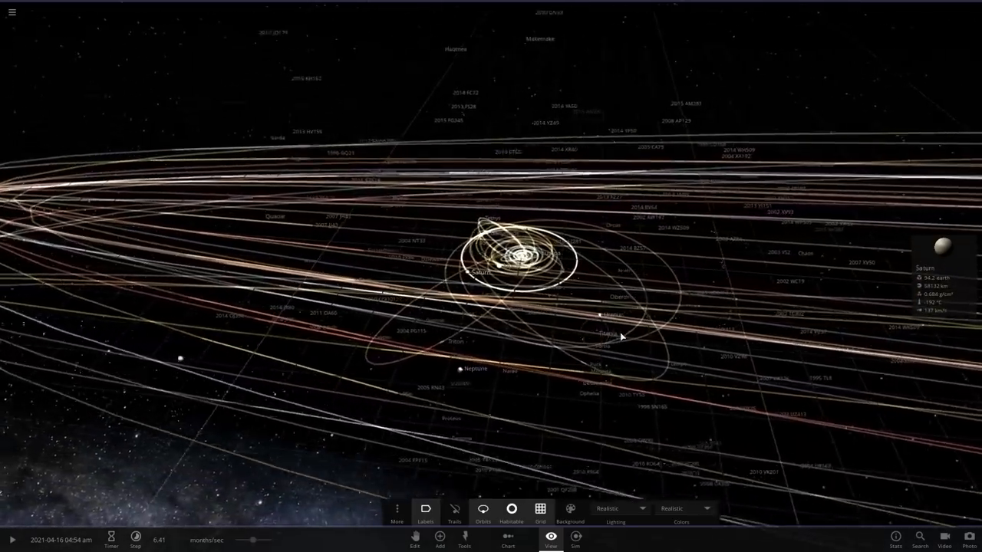
{"action": "left_click_drag", "start_coordinate": [621, 337], "coordinate": [537, 337]}
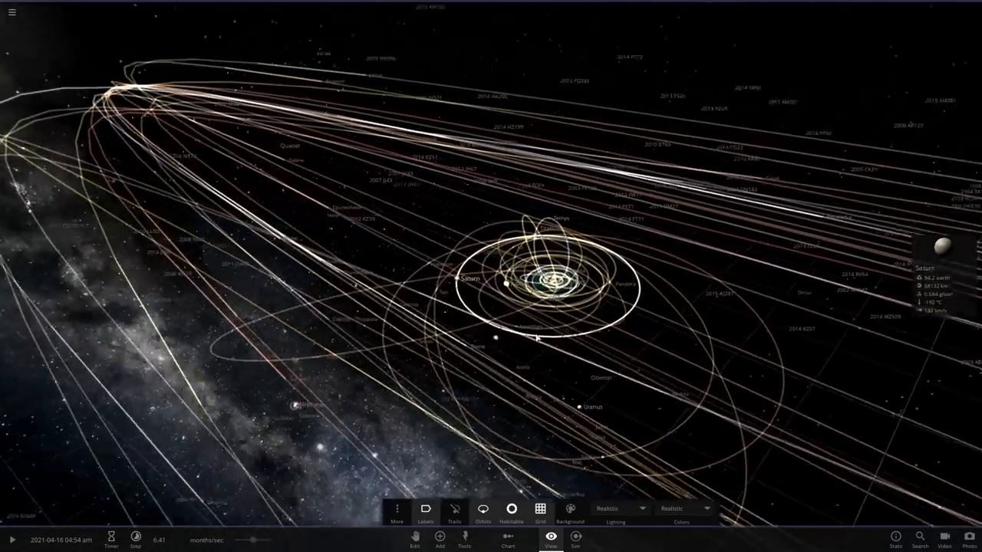
{"action": "left_click_drag", "start_coordinate": [536, 338], "coordinate": [629, 332]}
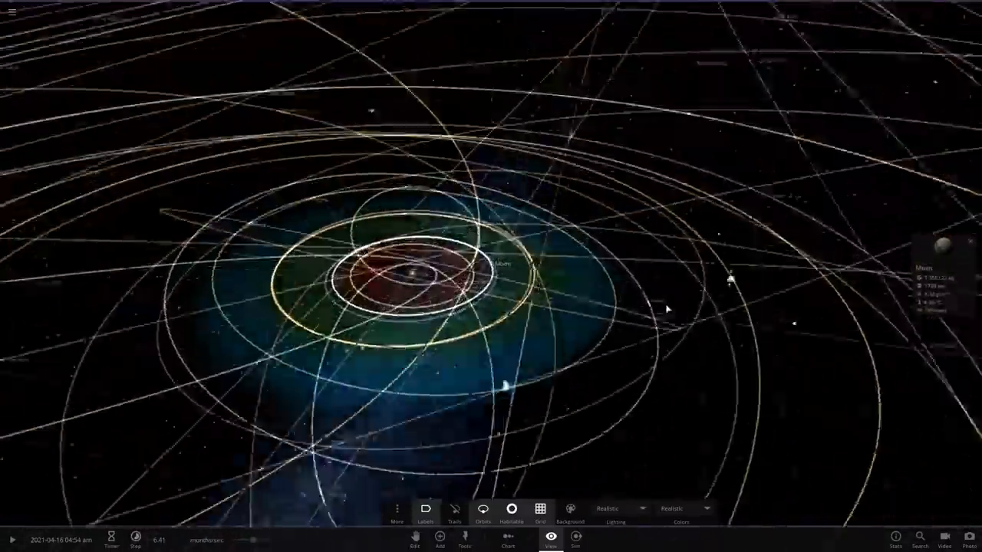
{"action": "left_click", "coordinate": [12, 540]}
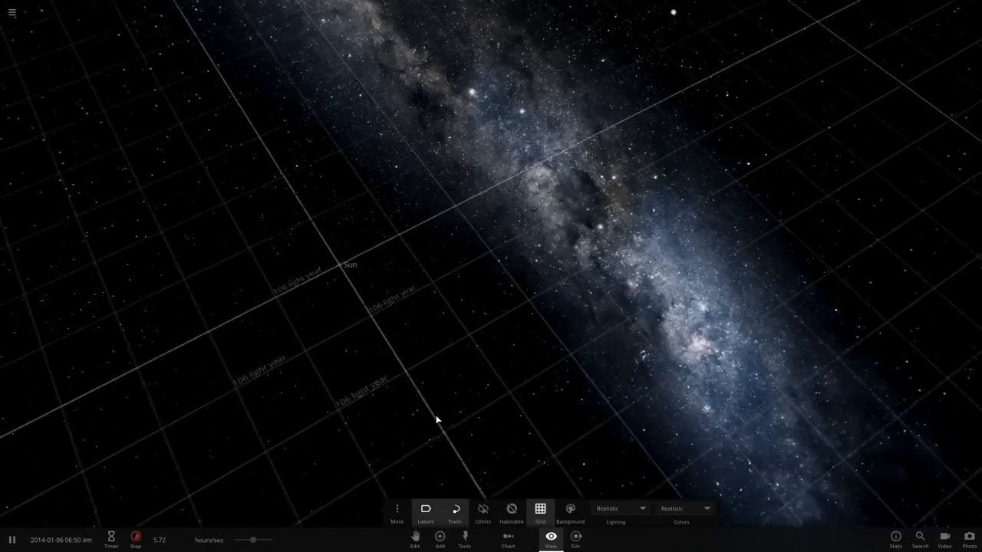
Add Sagittarius A* from the black holes catalogue and place it at the scene's centre
{"action": "left_click", "coordinate": [439, 540]}
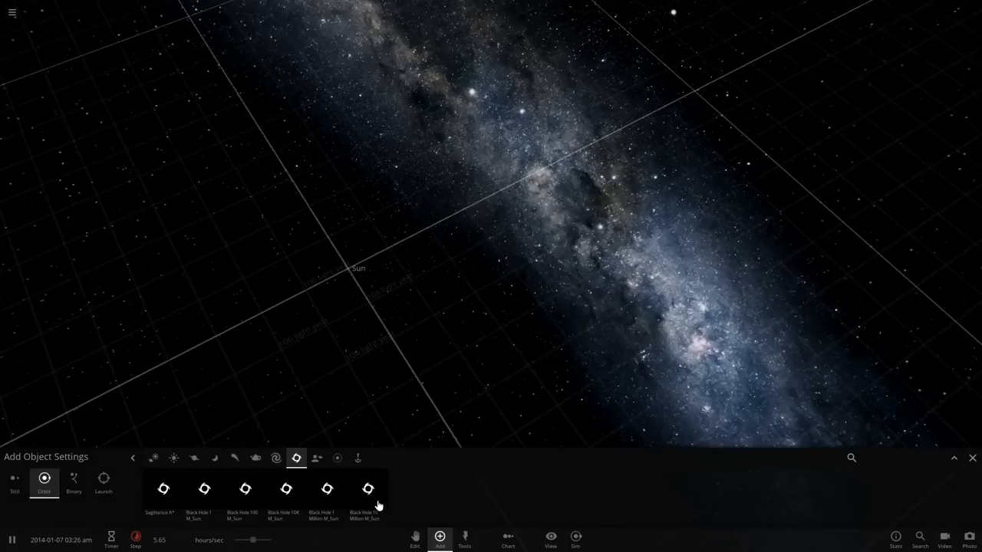
{"action": "left_click", "coordinate": [276, 457]}
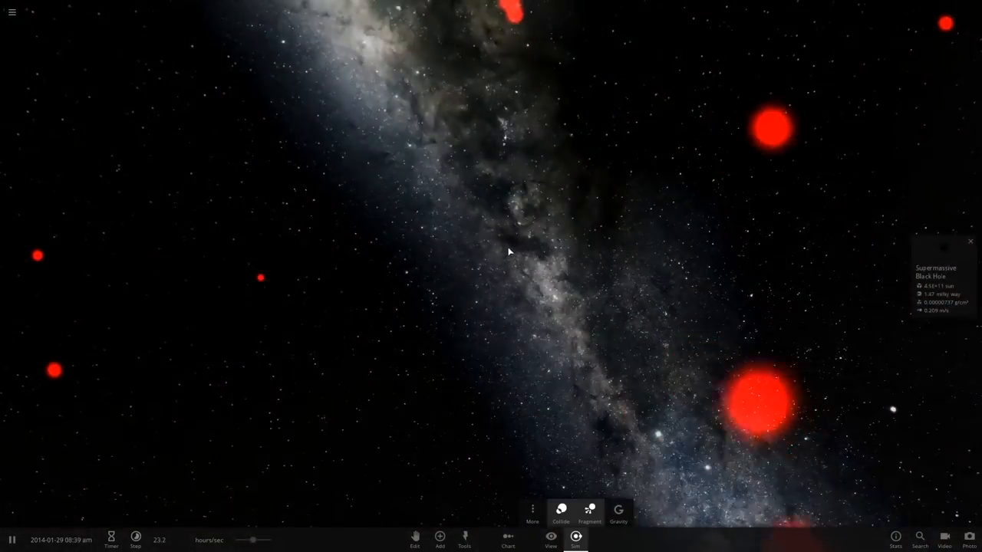
{"action": "left_click", "coordinate": [549, 540]}
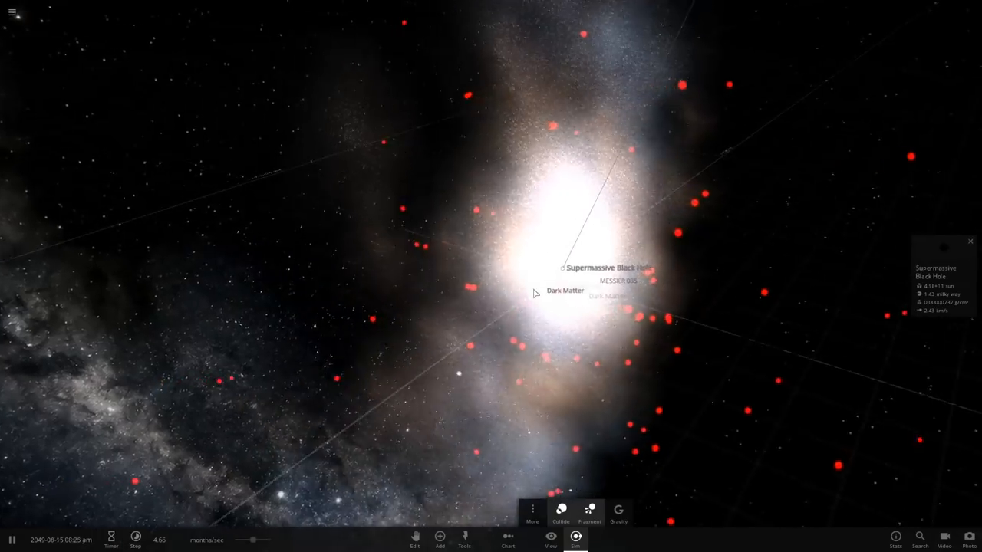
Run the simulation so nearby stars trace wide orbital trails around the supermassive black hole
{"action": "left_click", "coordinate": [549, 540]}
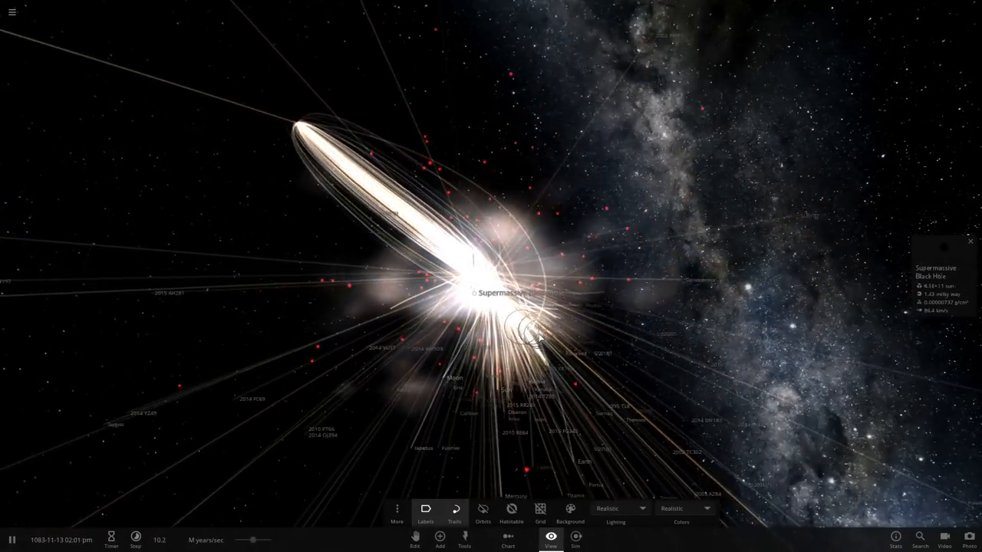
{"action": "left_click", "coordinate": [481, 509]}
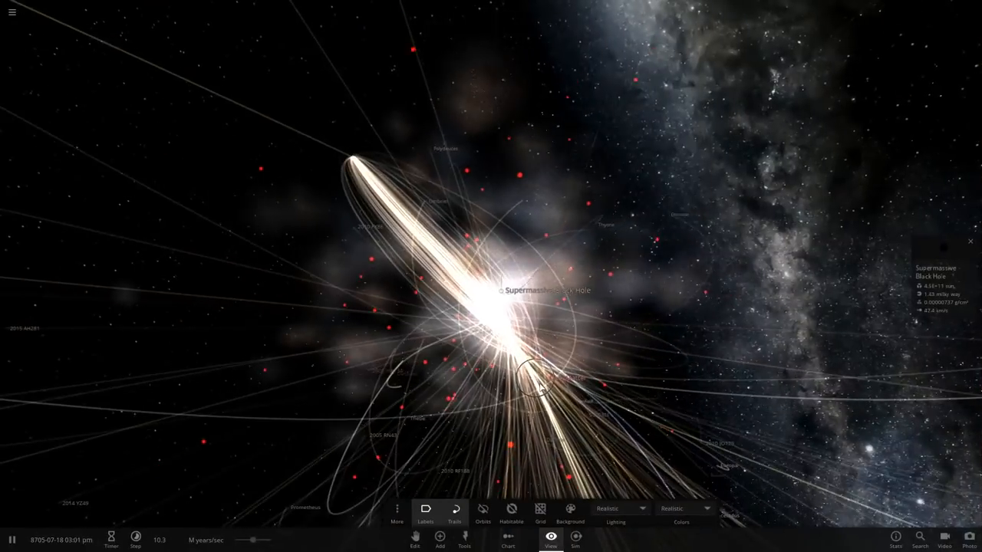
{"action": "left_click", "coordinate": [438, 540]}
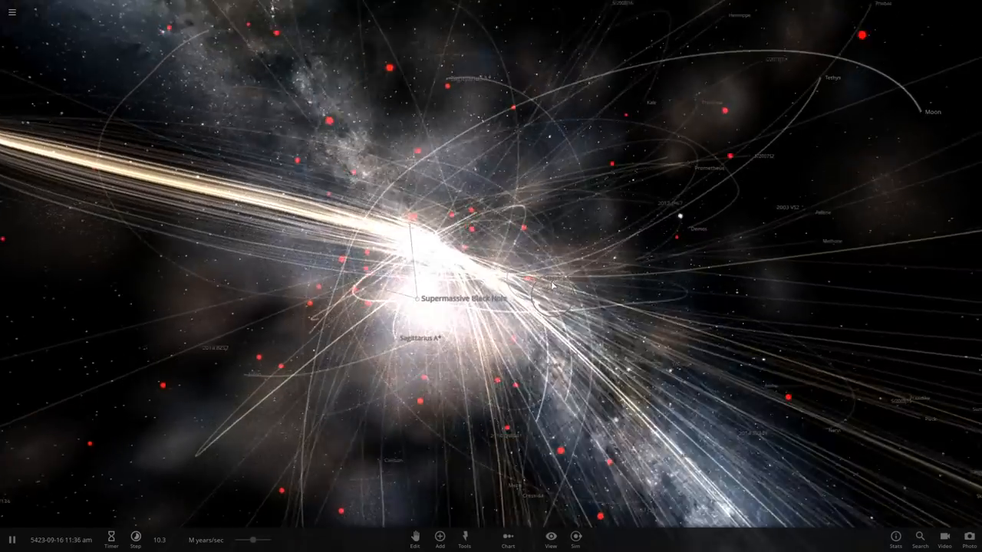
Clear the black hole scene and start a new empty simulation of open space
{"action": "left_click", "coordinate": [549, 540]}
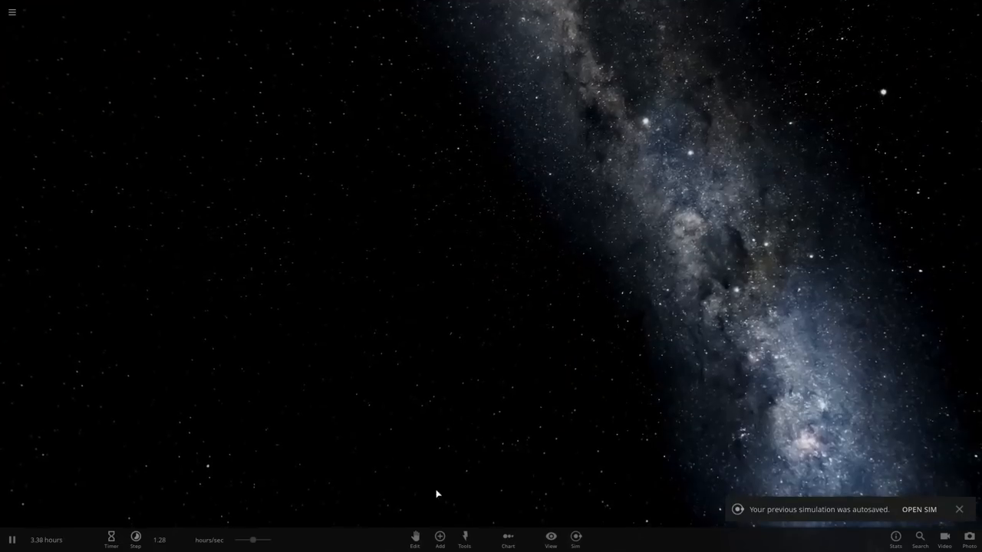
Place Sagittarius A* alone in the empty space from the Black Holes catalogue
{"action": "left_click", "coordinate": [439, 540]}
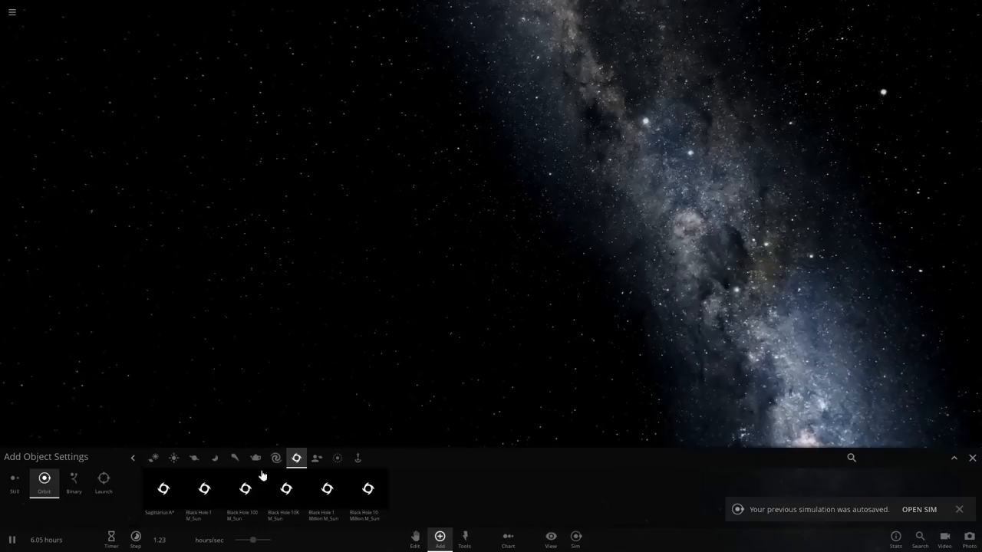
{"action": "left_click", "coordinate": [162, 488]}
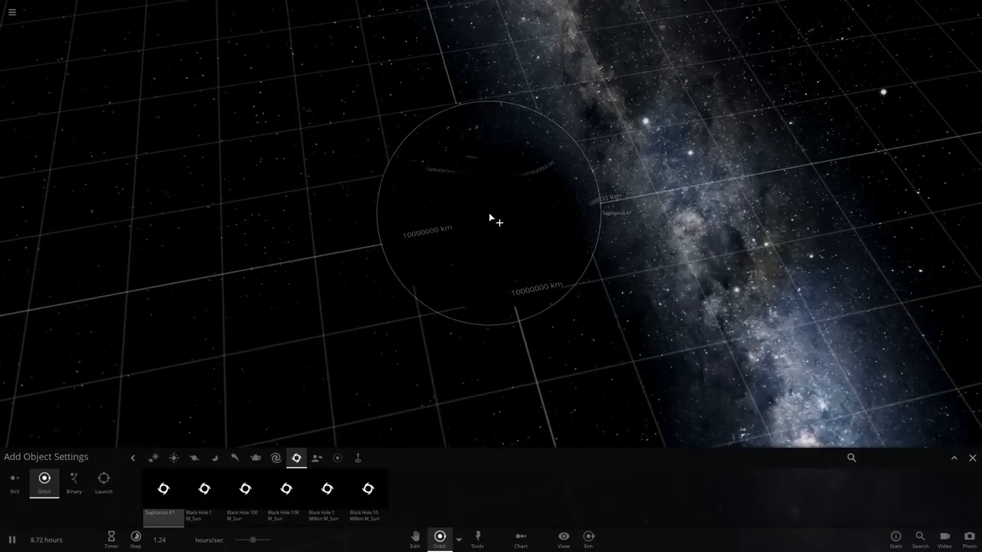
{"action": "left_click", "coordinate": [972, 457]}
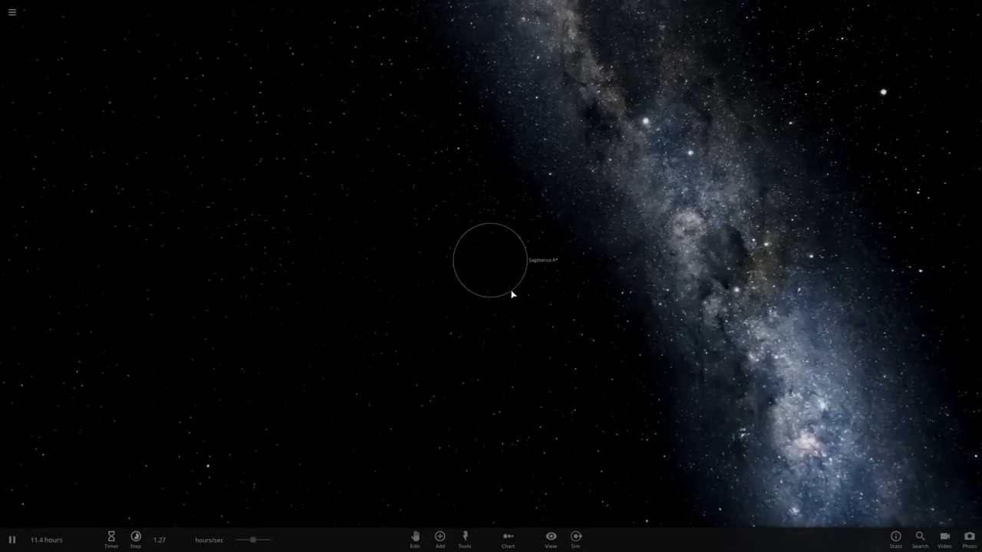
Browse the Add catalogue for the next object to place near Sagittarius A*
{"action": "left_click", "coordinate": [438, 537]}
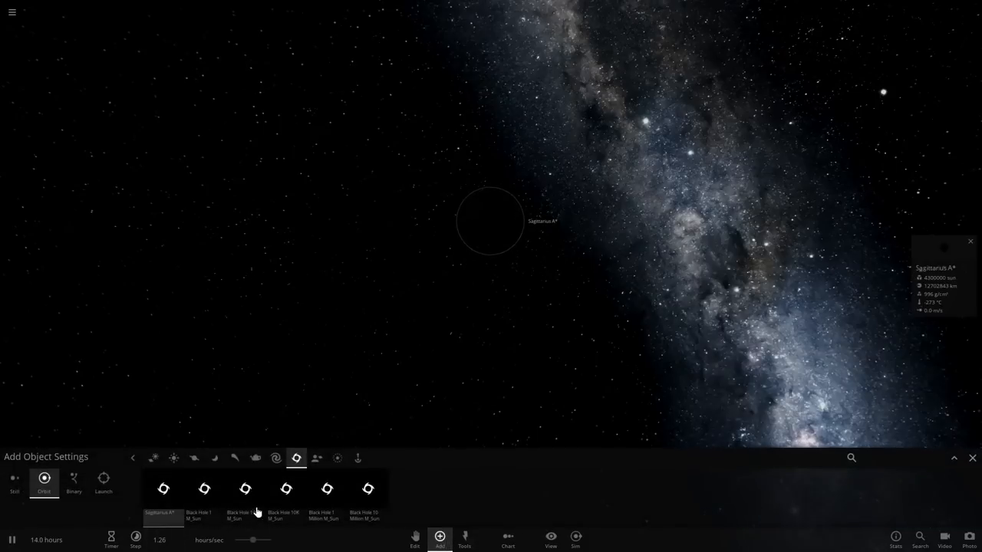
{"action": "mouse_move", "coordinate": [185, 490]}
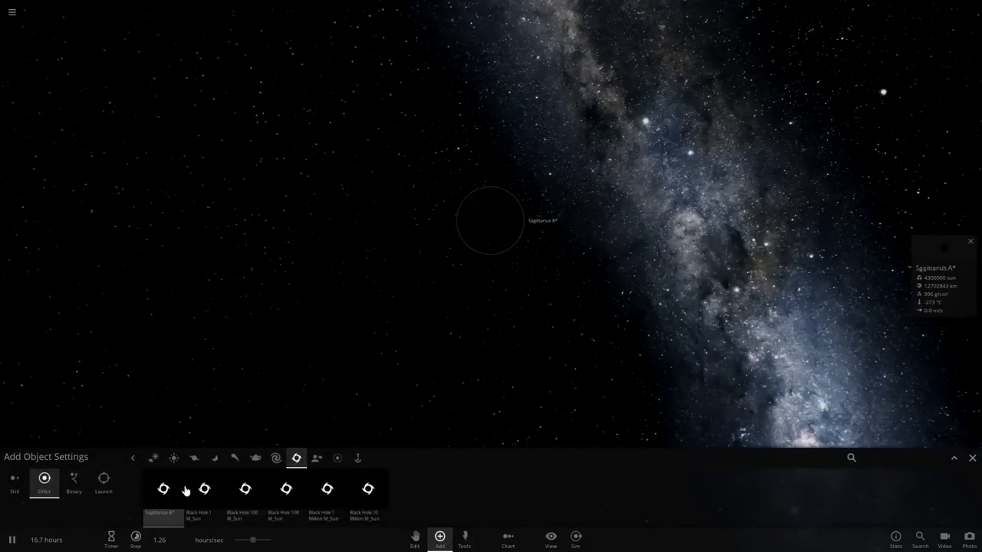
{"action": "left_click", "coordinate": [234, 457]}
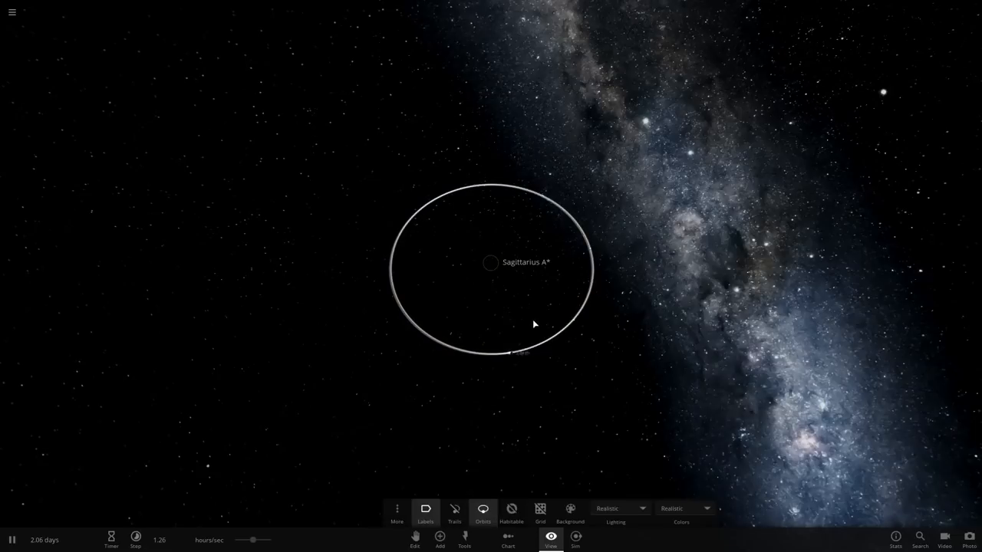
{"action": "left_click", "coordinate": [439, 539]}
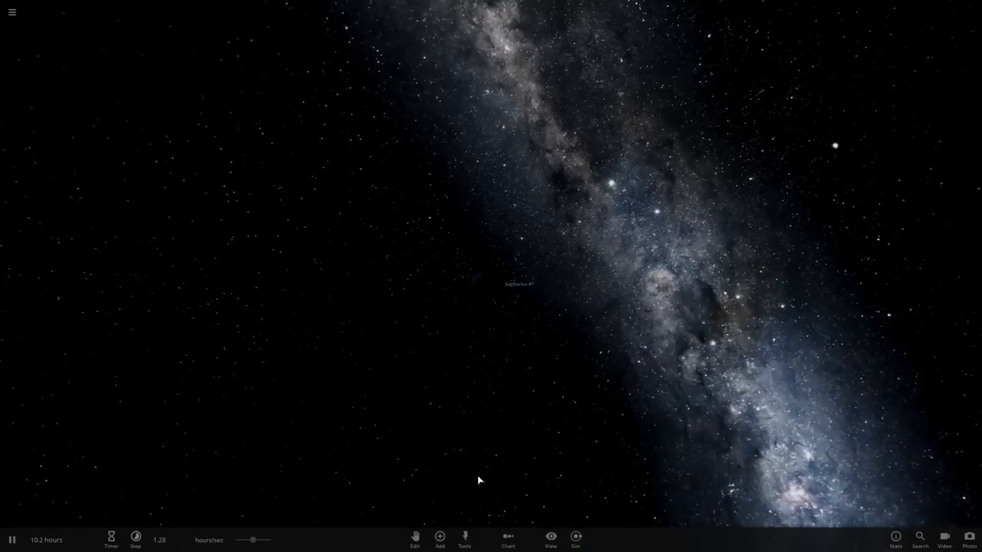
Place the Sun far from Sagittarius A* so it circles on a wide displayed orbit
{"action": "left_click", "coordinate": [439, 540]}
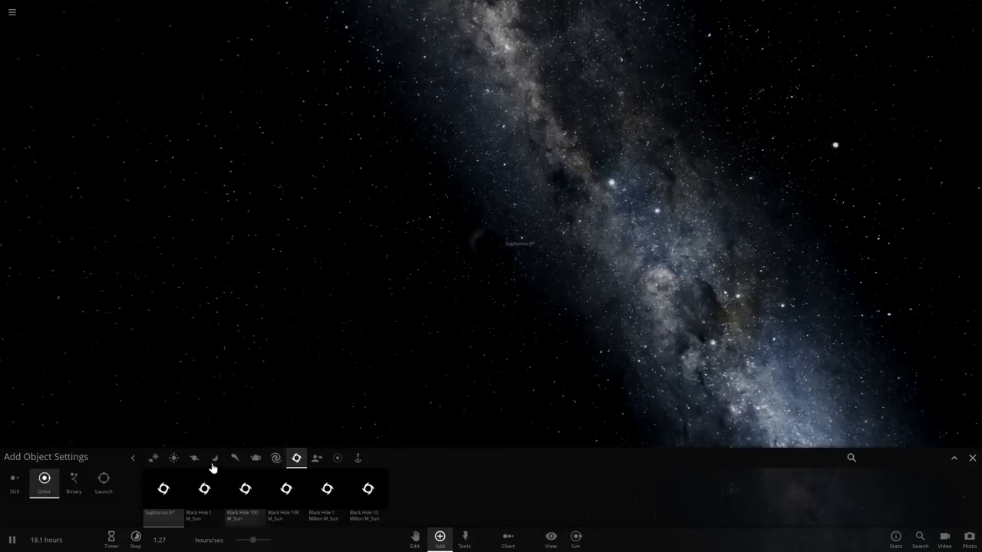
{"action": "left_click", "coordinate": [173, 457]}
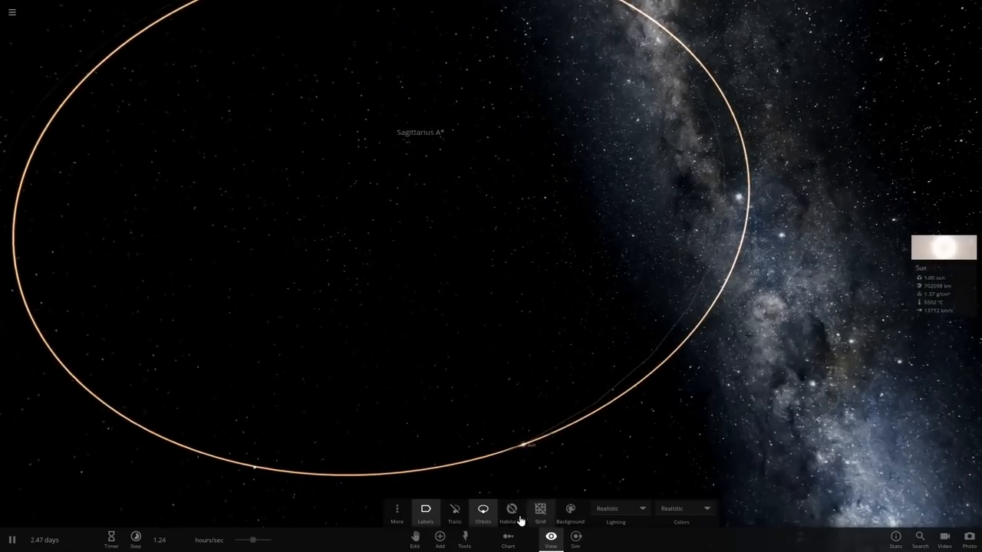
{"action": "left_click", "coordinate": [439, 540]}
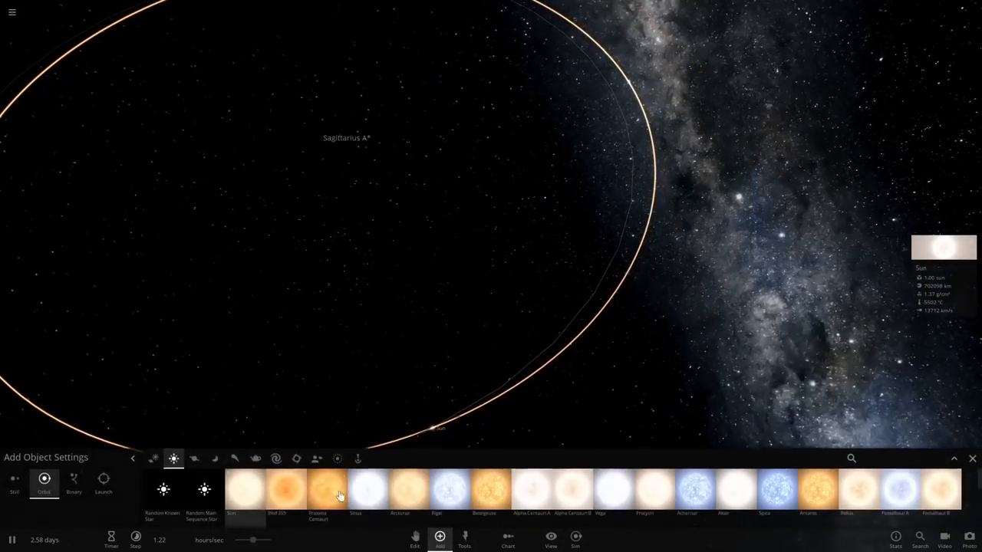
Add the solar system near the Sun's orbit and run time until its trails form a bright ring around Sagittarius A*
{"action": "left_click", "coordinate": [193, 457]}
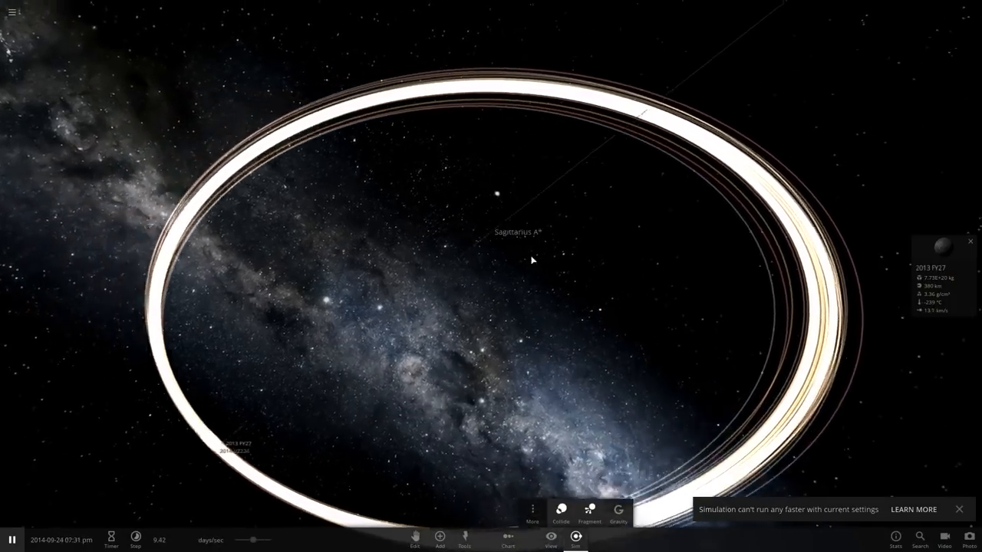
{"action": "left_click_drag", "start_coordinate": [530, 261], "coordinate": [454, 330]}
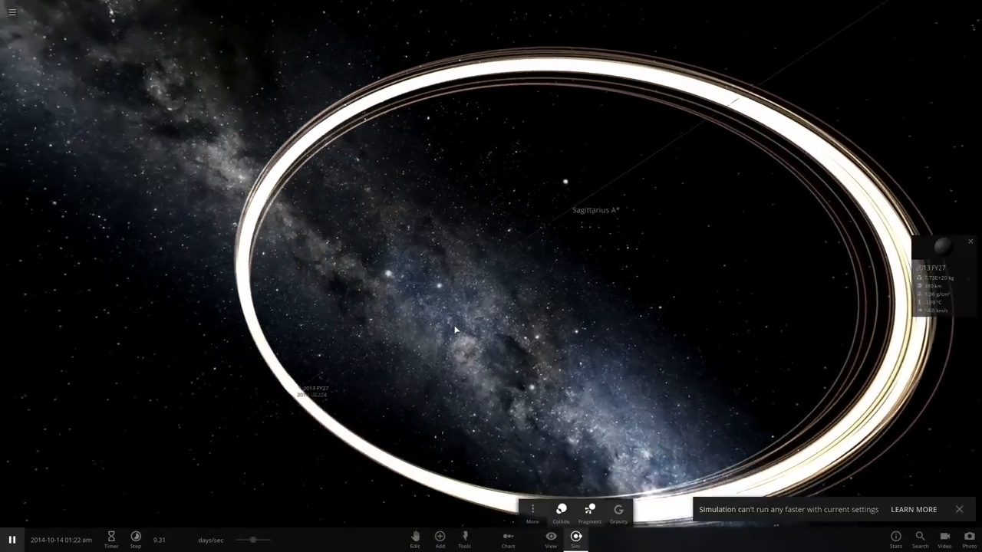